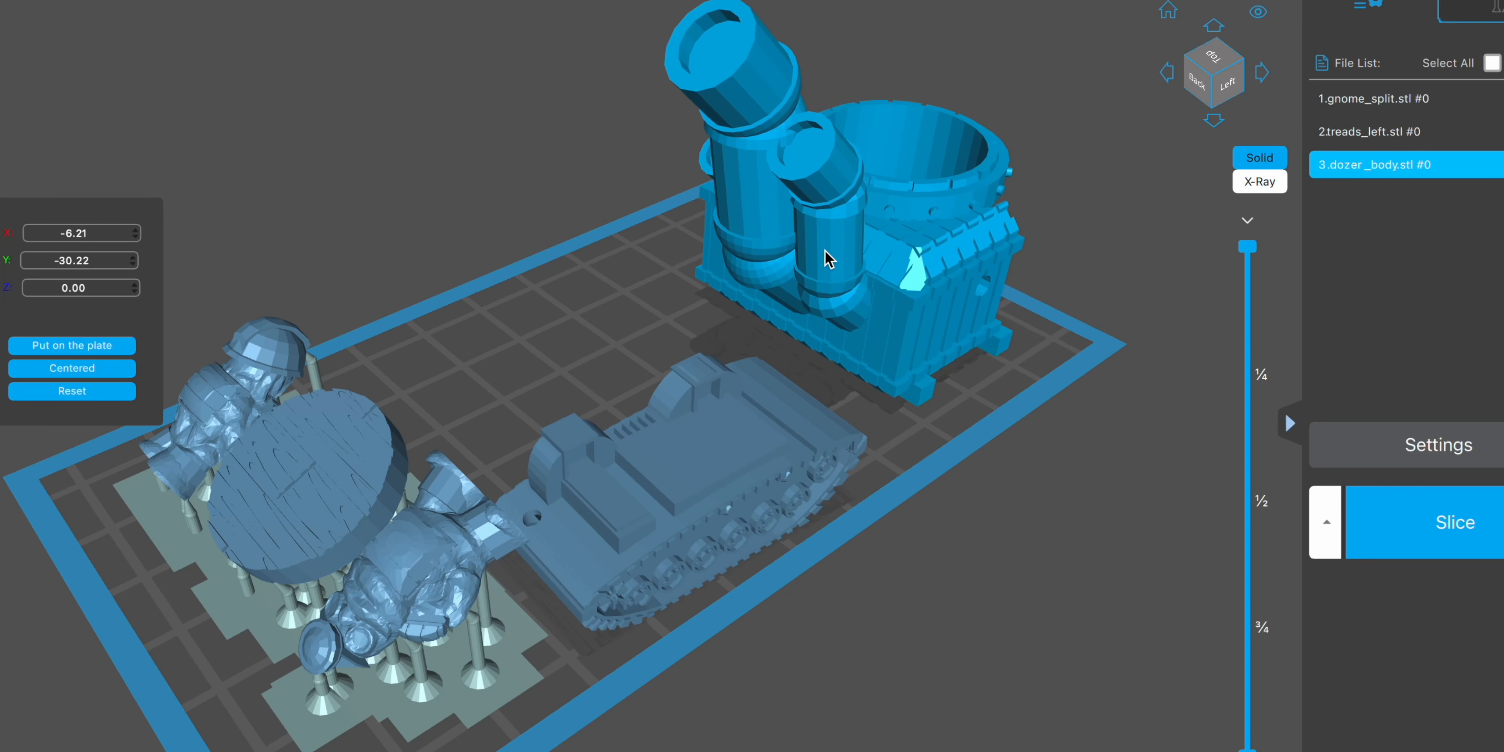
Step: Reposition the dozer body on the plate and view the arrangement from the Top
{"action": "left_click_drag", "start_coordinate": [827, 259], "coordinate": [851, 266]}
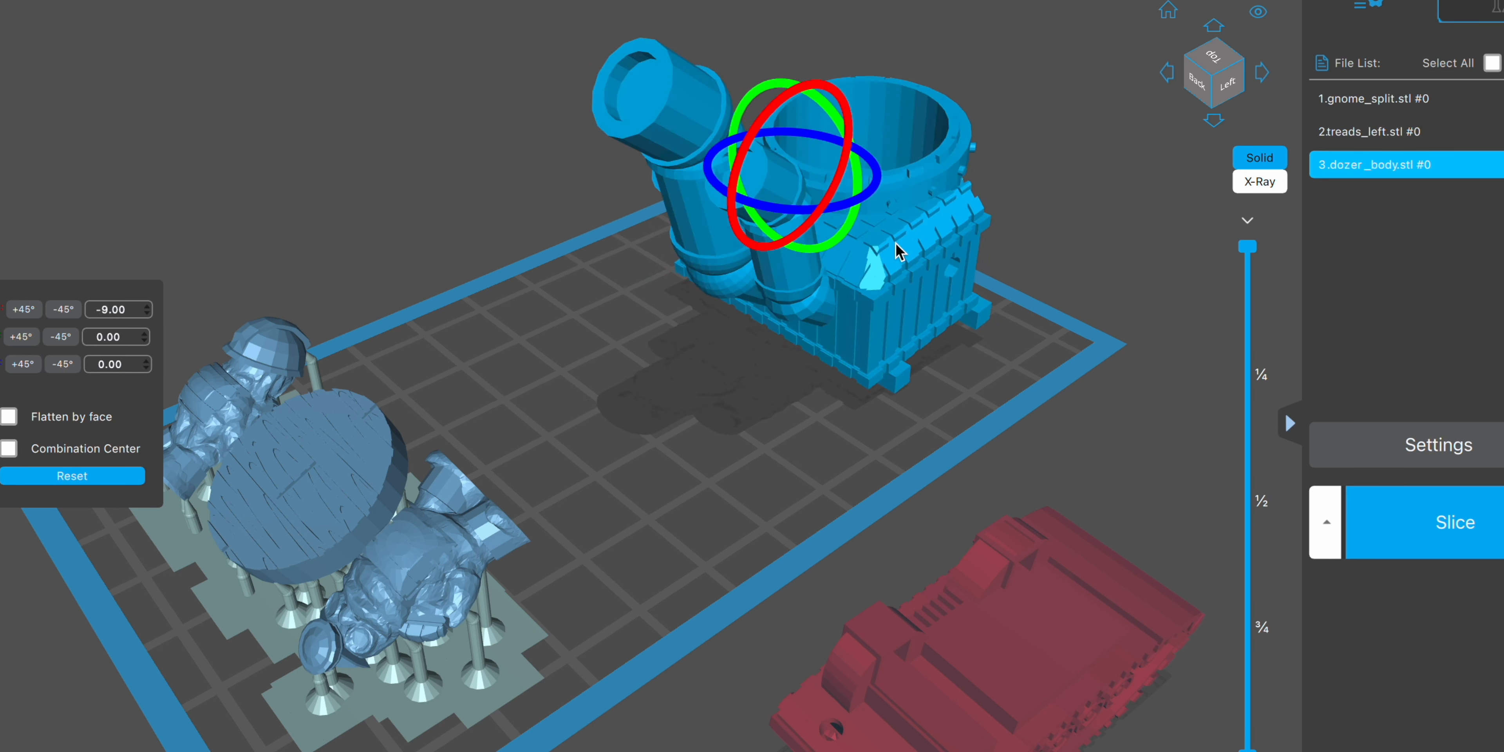
{"action": "left_click", "coordinate": [1213, 72]}
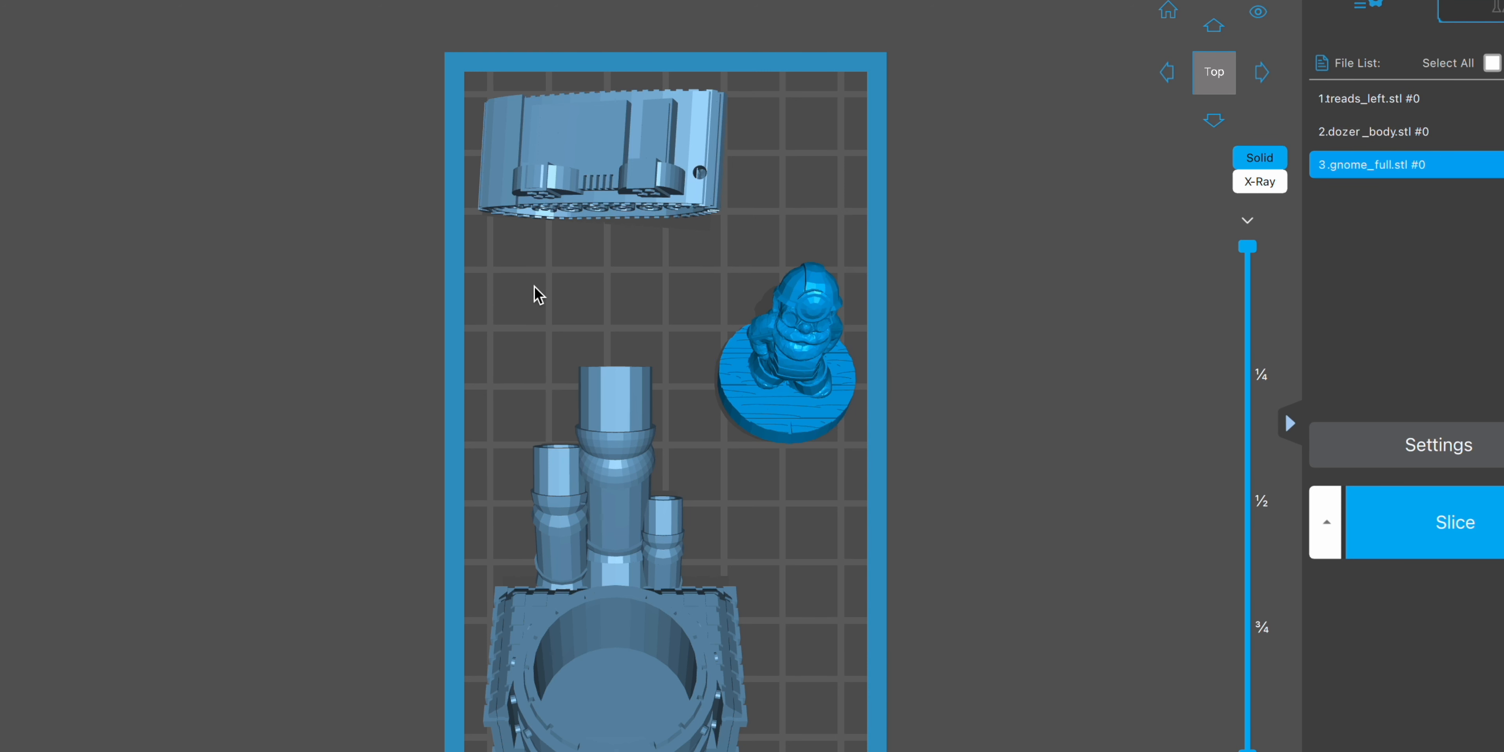
{"action": "mouse_move", "coordinate": [533, 292]}
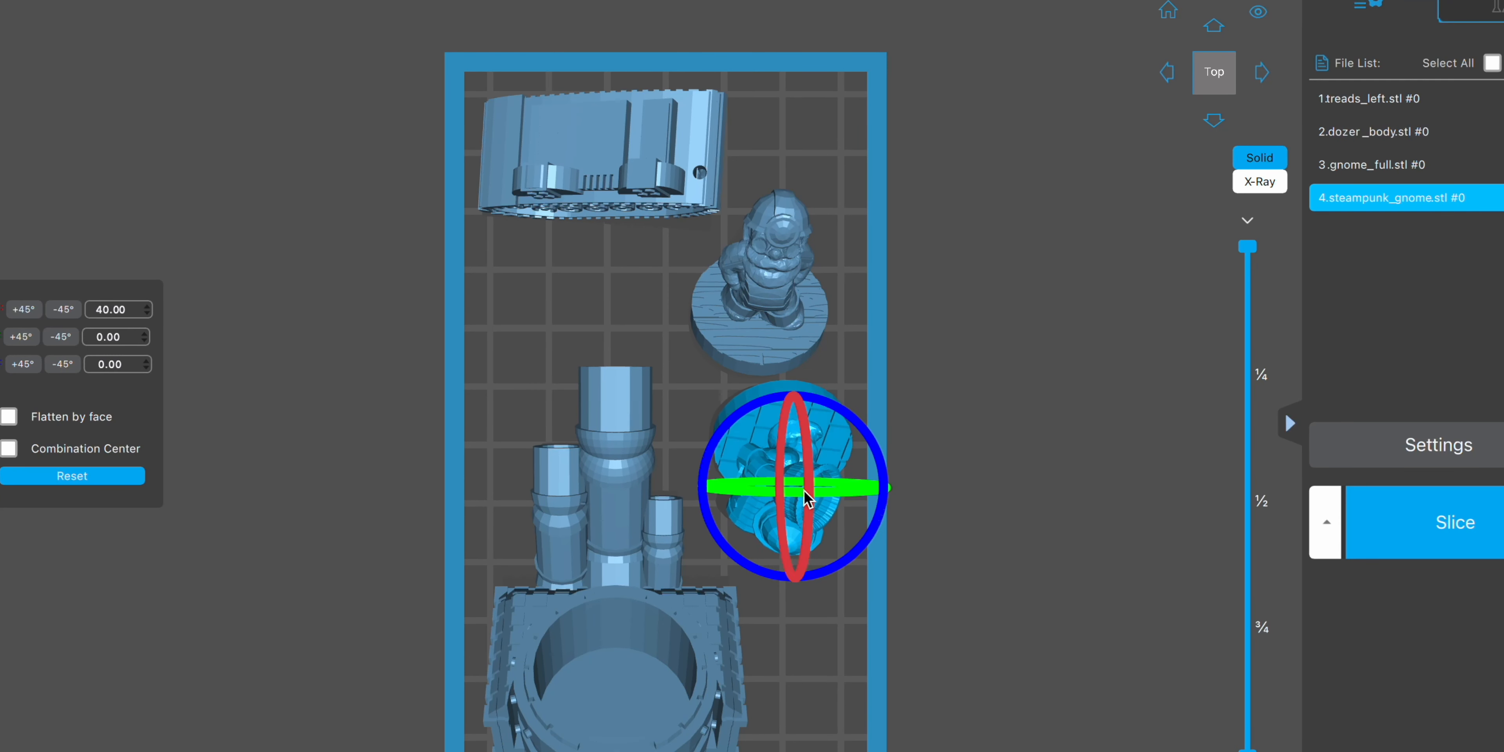
Step: Finish rotating the gnome and auto-generate supports under all models with +All
{"action": "left_click", "coordinate": [618, 292]}
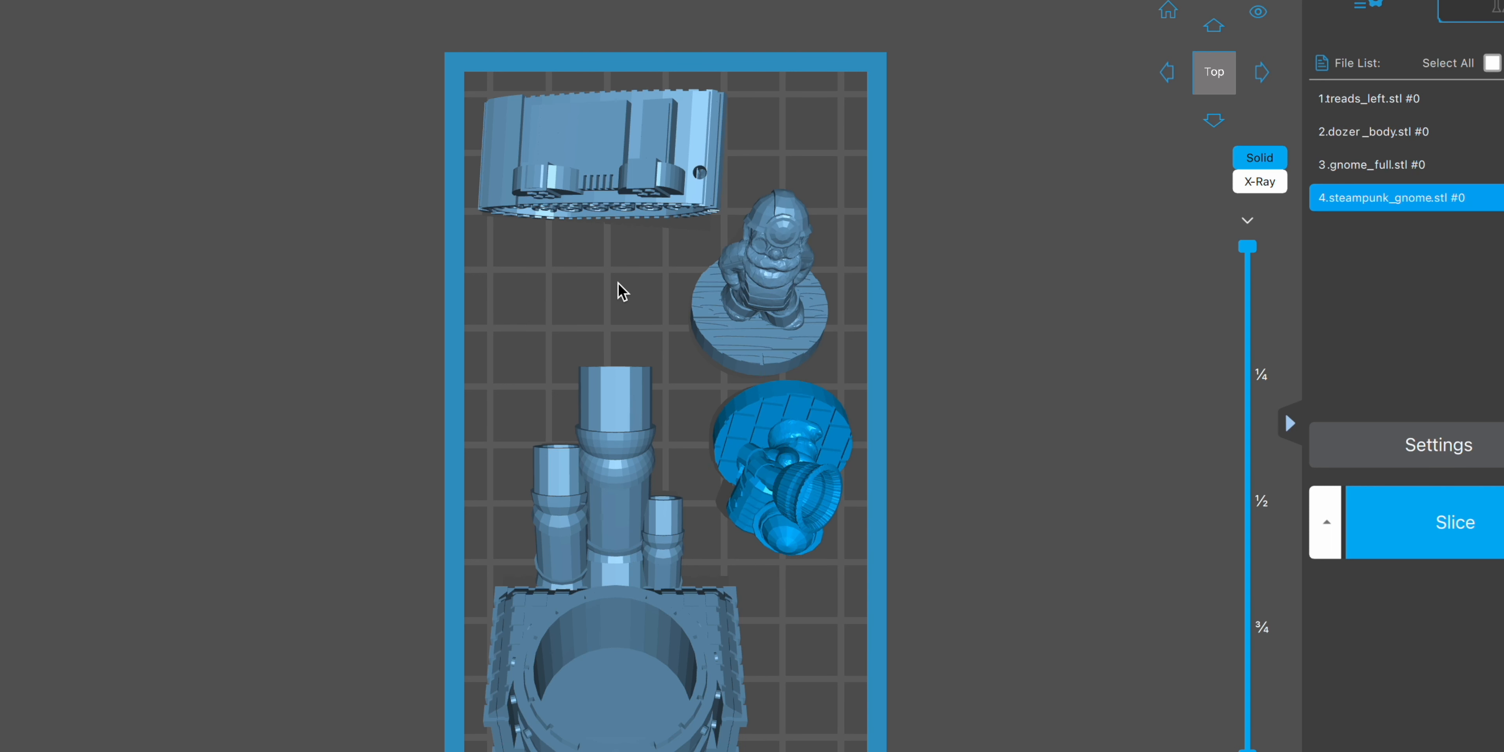
{"action": "left_click", "coordinate": [780, 470]}
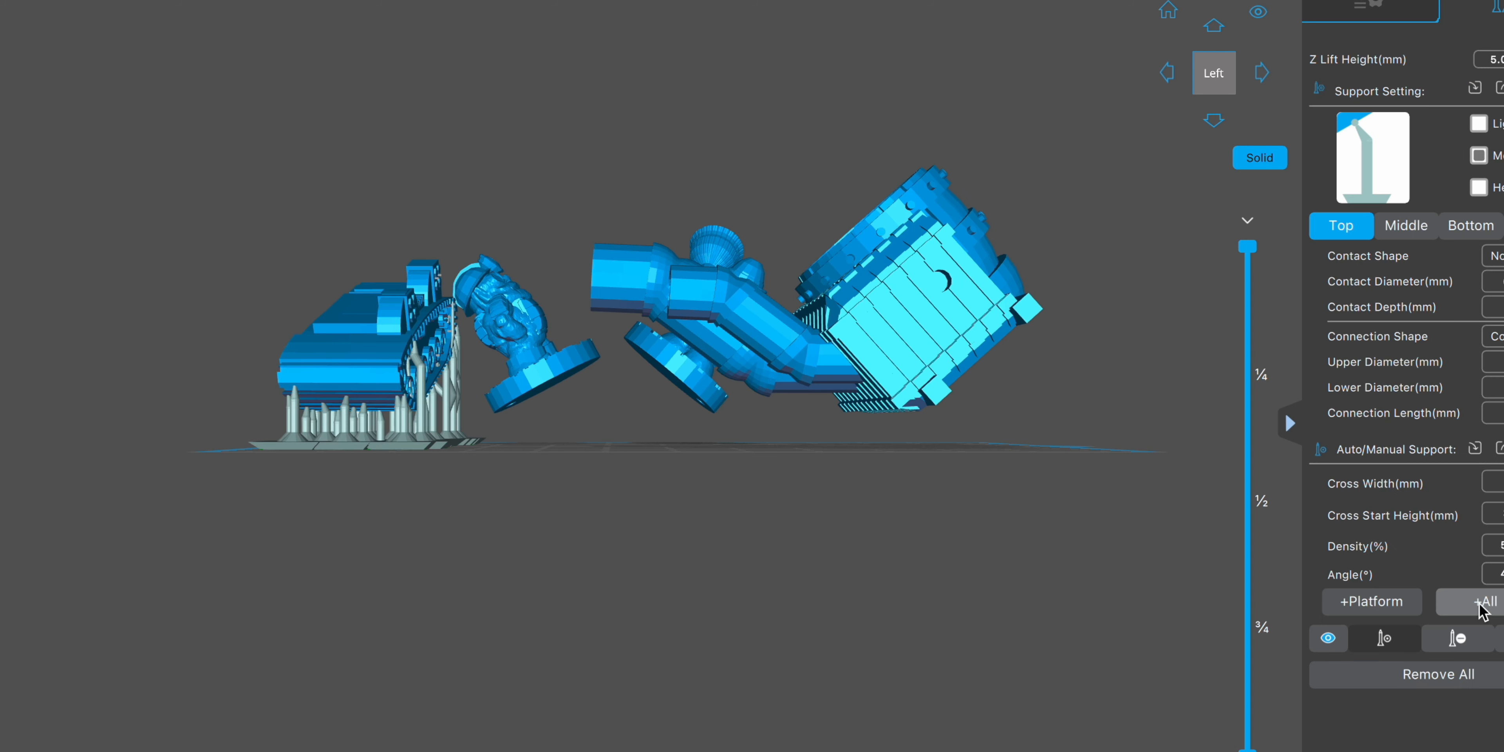
{"action": "left_click", "coordinate": [1485, 602]}
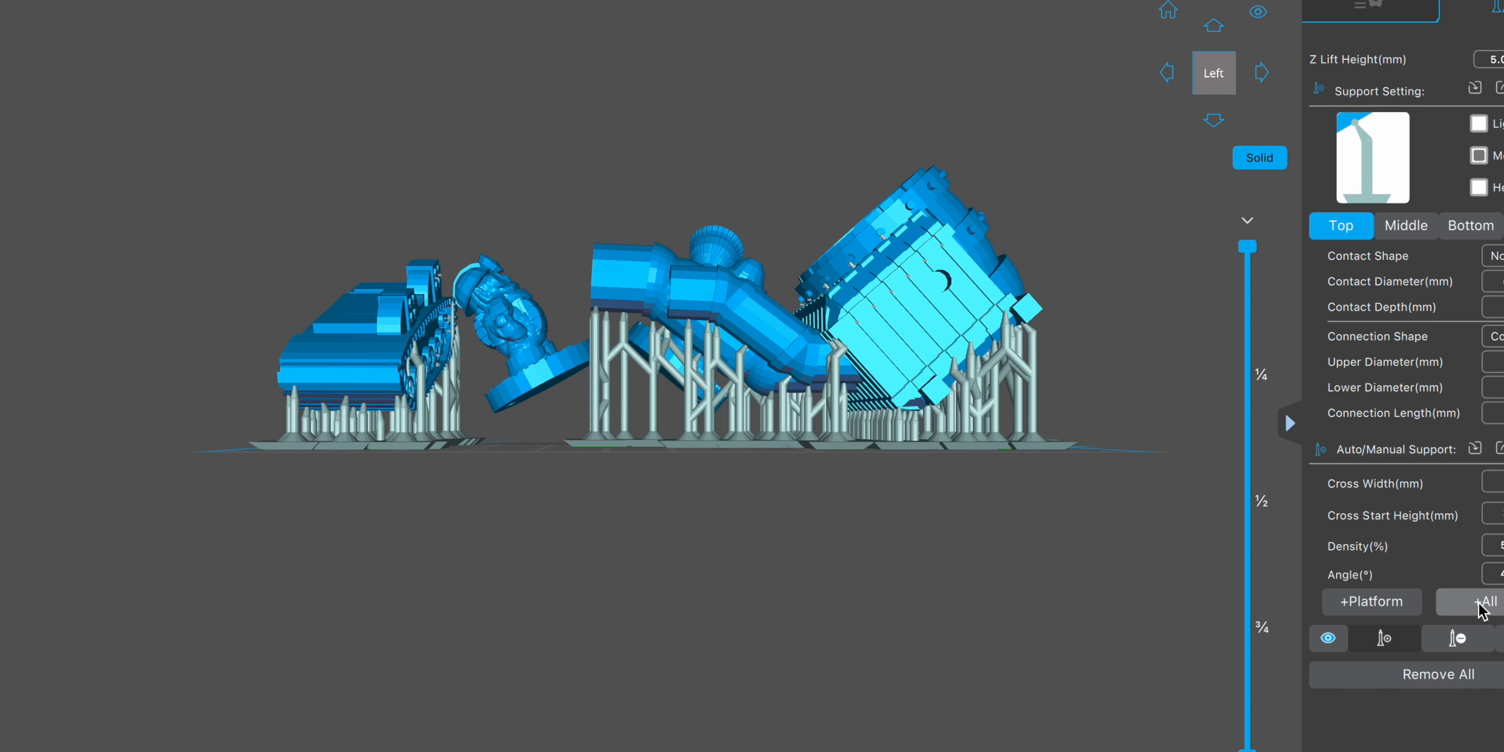
{"action": "left_click", "coordinate": [1487, 601]}
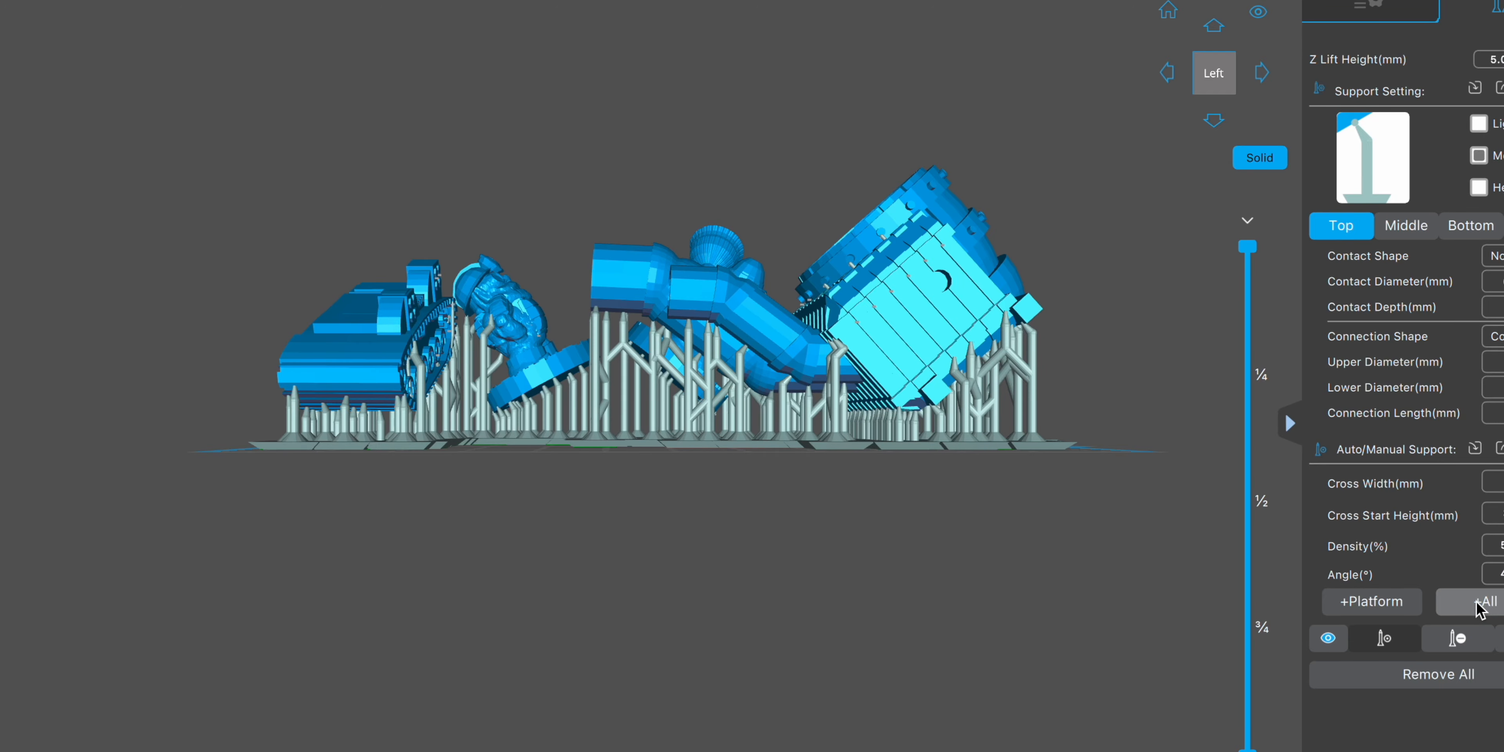